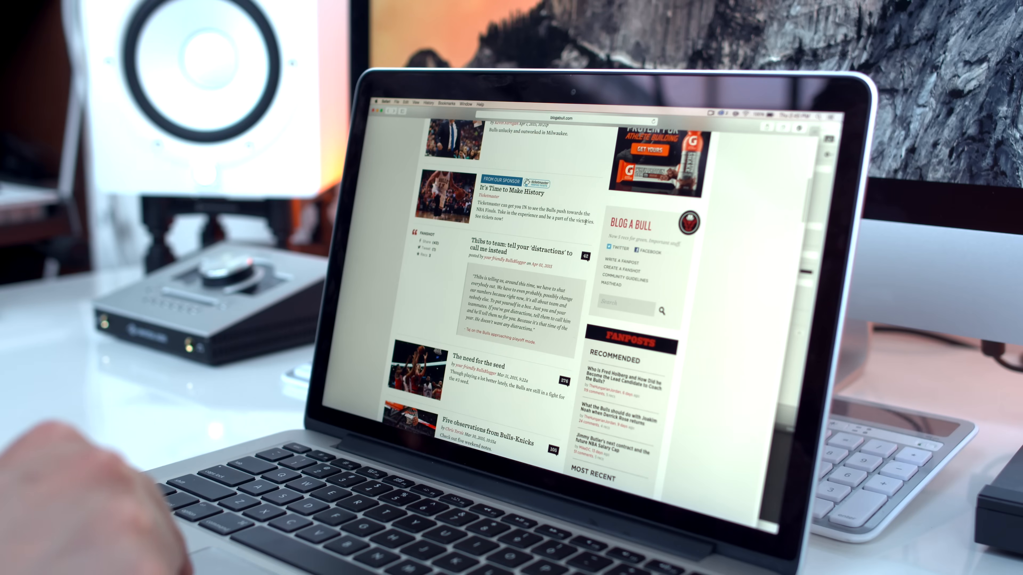
# Look up the word 'victory' in the article, showing its Dictionary and Thesaurus entries.
pyautogui.doubleClick(584, 209)
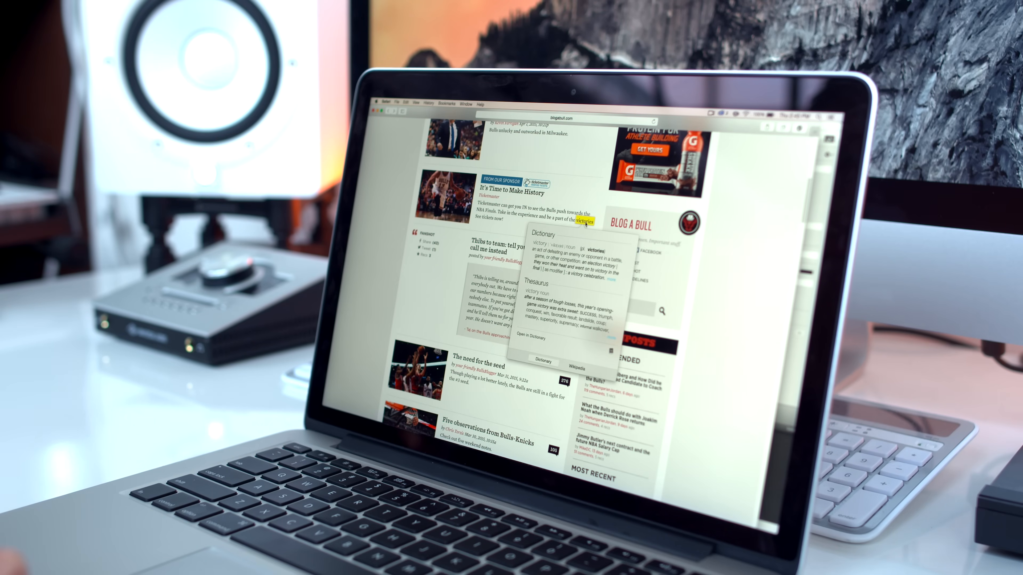